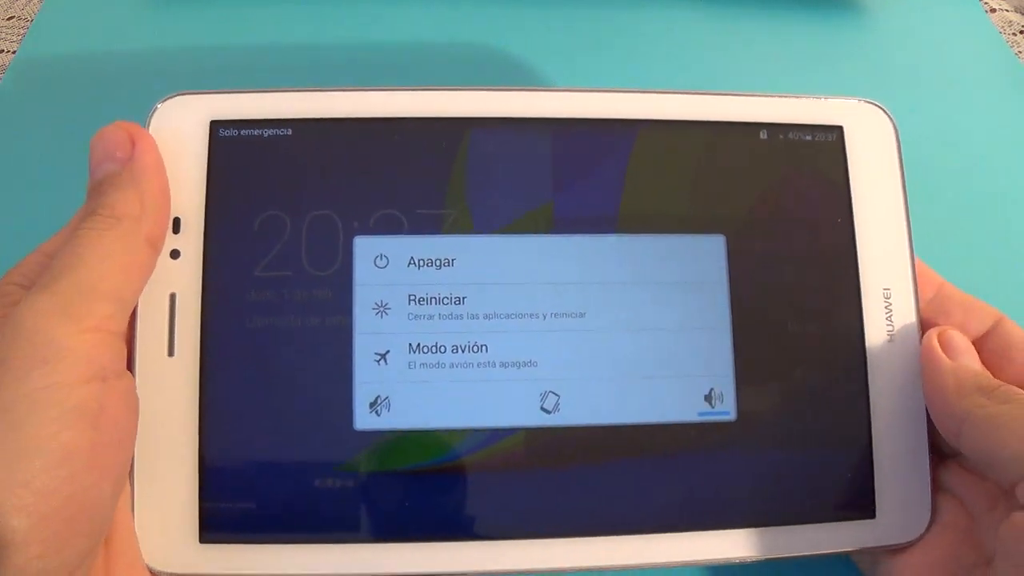
- Shut down the tablet with Apagar and confirm with Aceptar
left_click(429, 262)
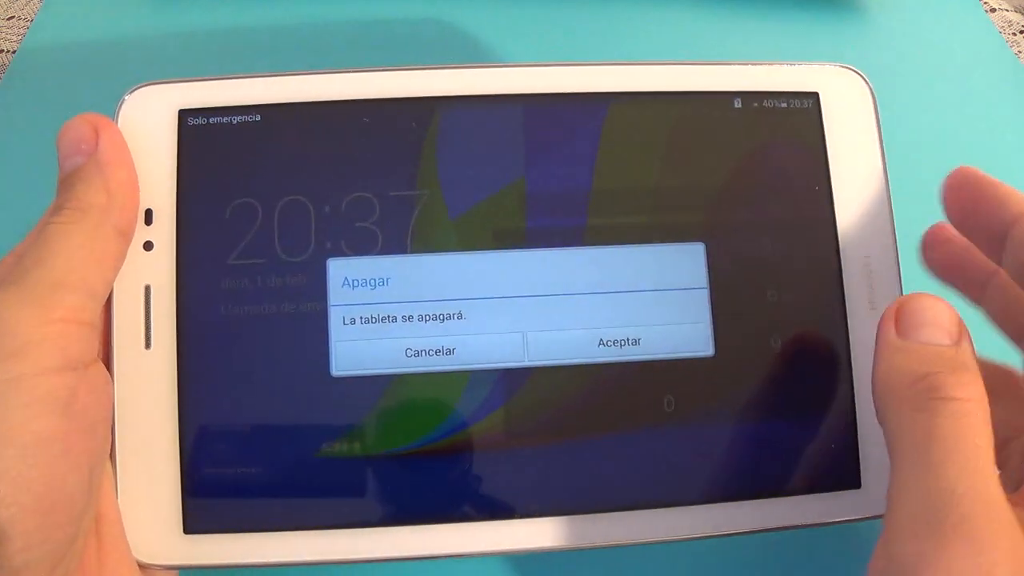
left_click(619, 342)
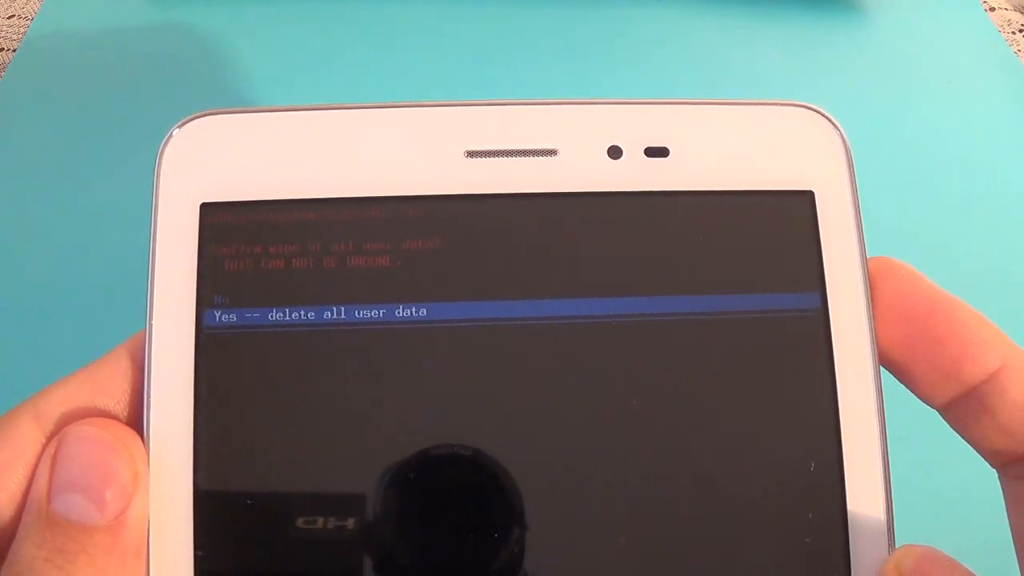
- Select 'Yes -- delete all user data' in Android Recovery
left_click(320, 313)
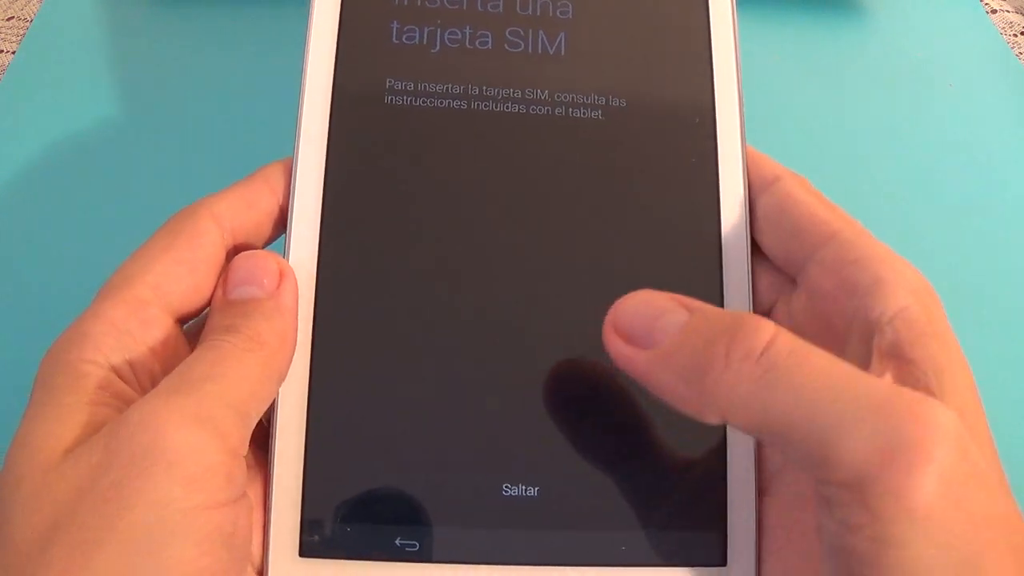
- Skip the SIM card step and accept the Google location and Fecha y hora pages
left_click(519, 489)
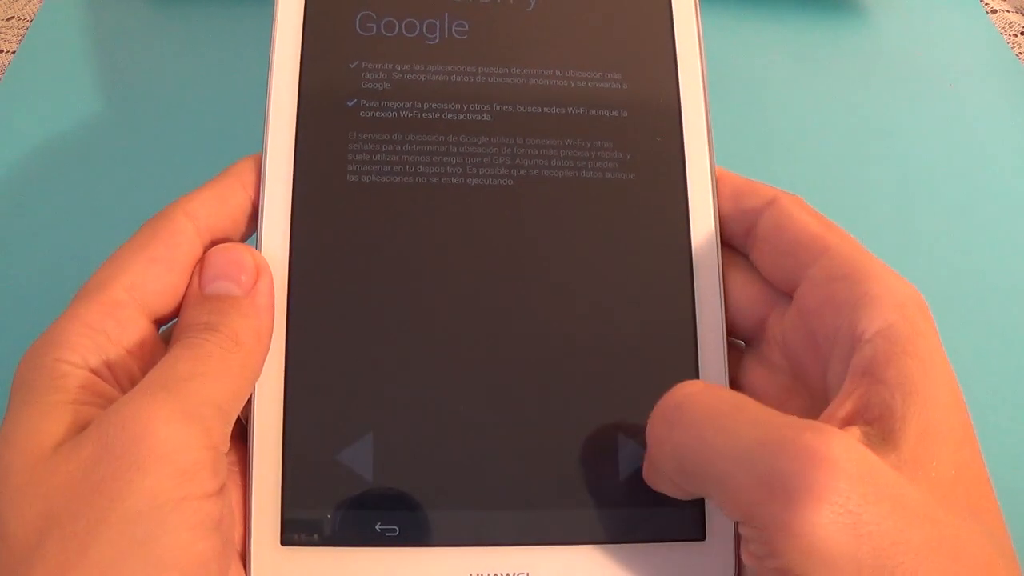
left_click(628, 451)
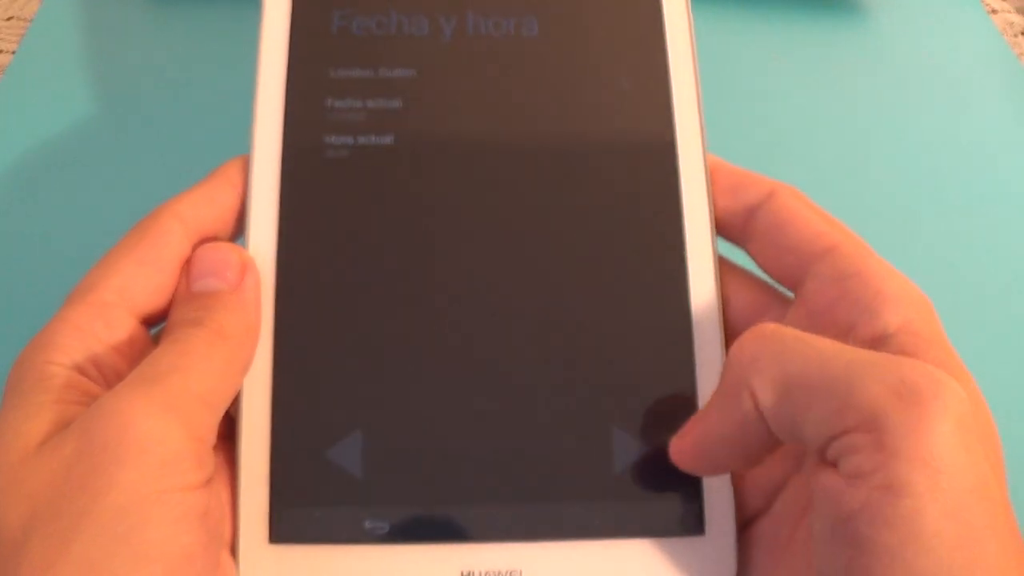
left_click(628, 452)
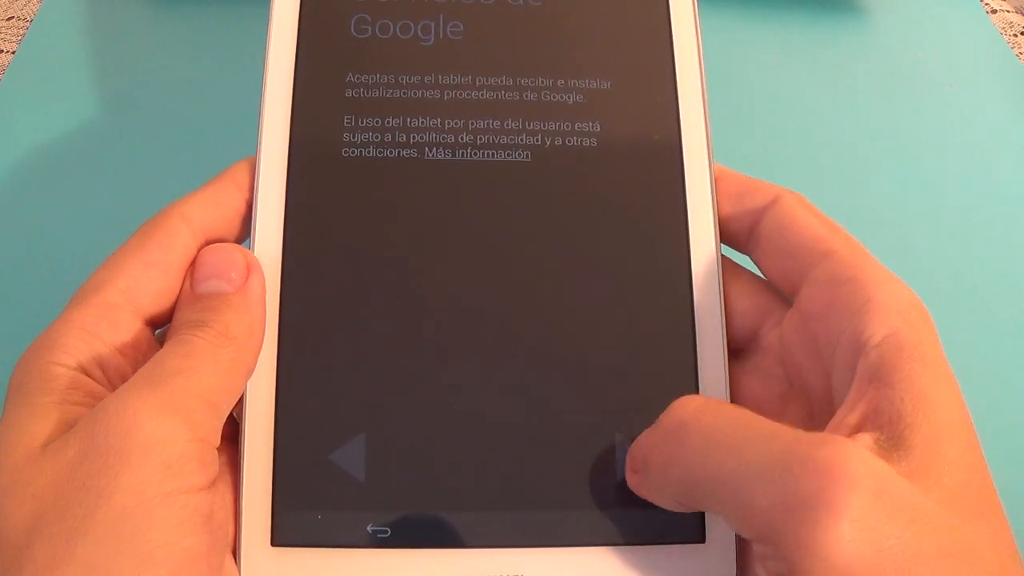